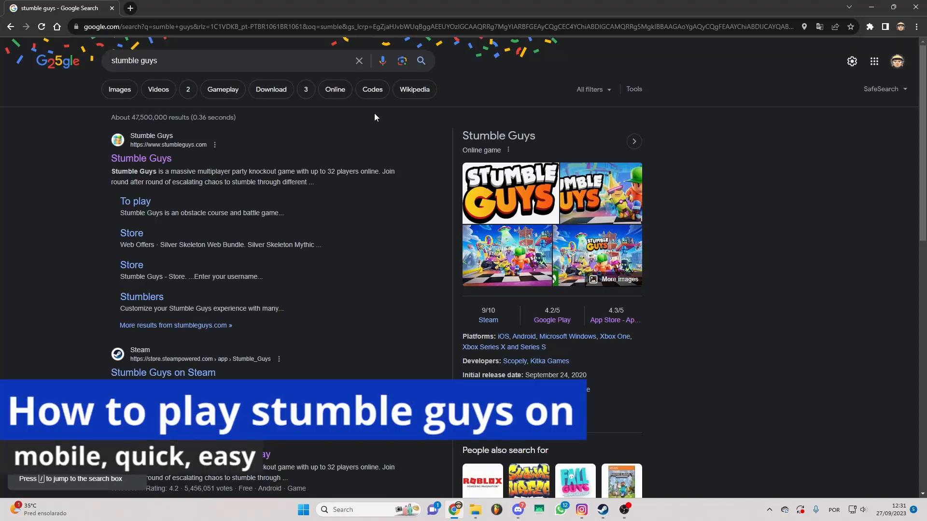
mouse_move(372, 217)
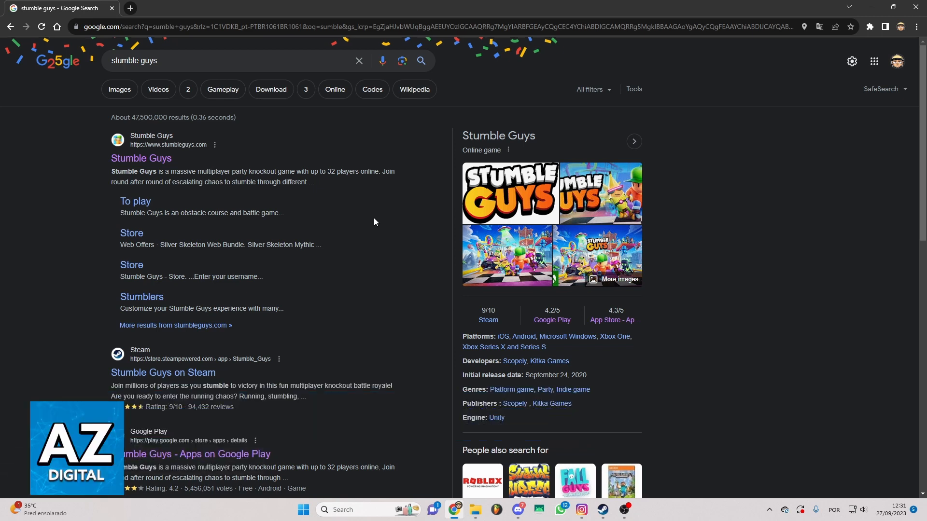
mouse_move(379, 136)
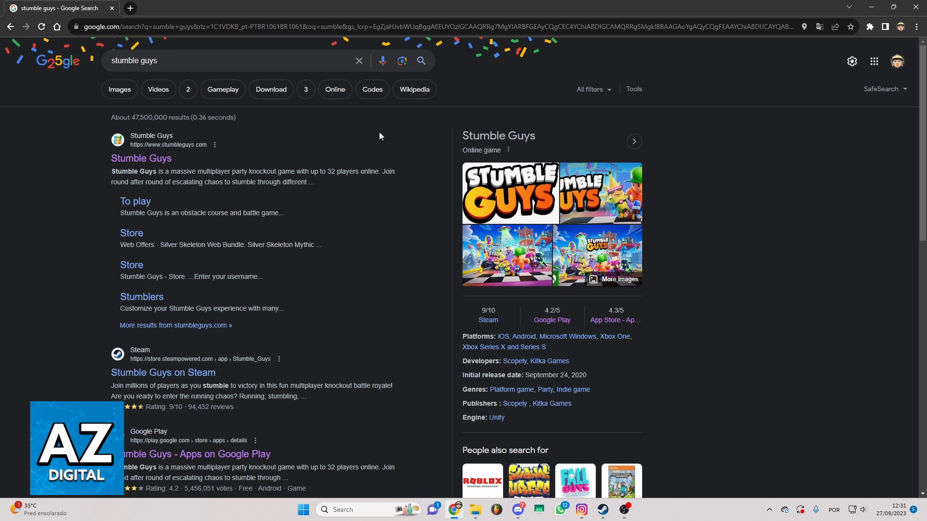
mouse_move(417, 166)
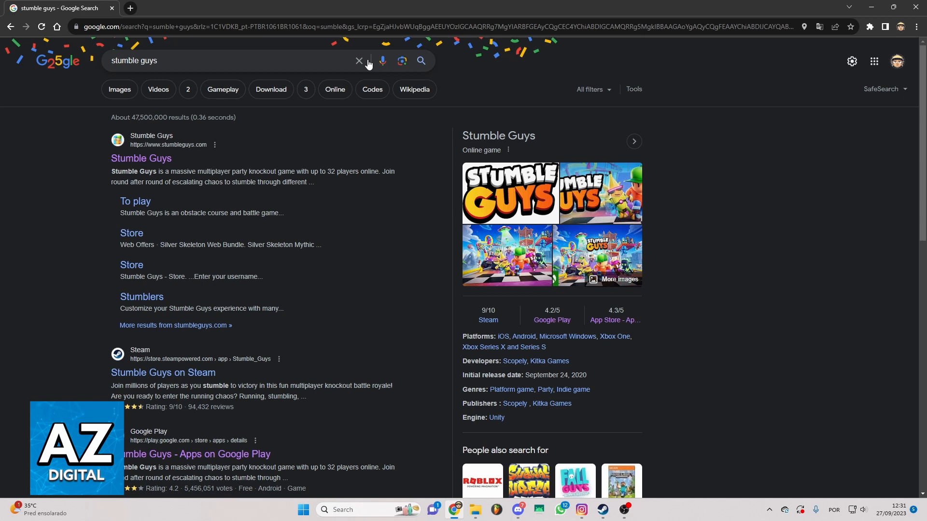
mouse_move(393, 89)
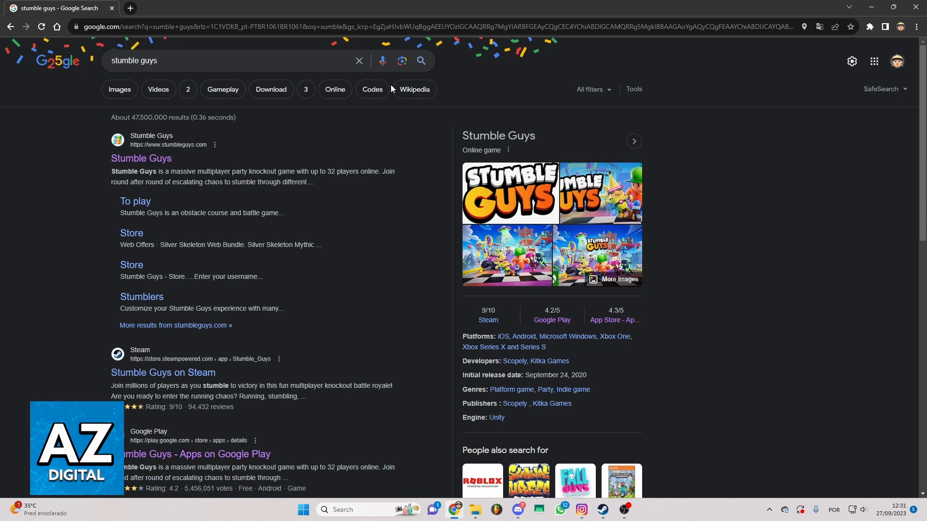
mouse_move(497, 93)
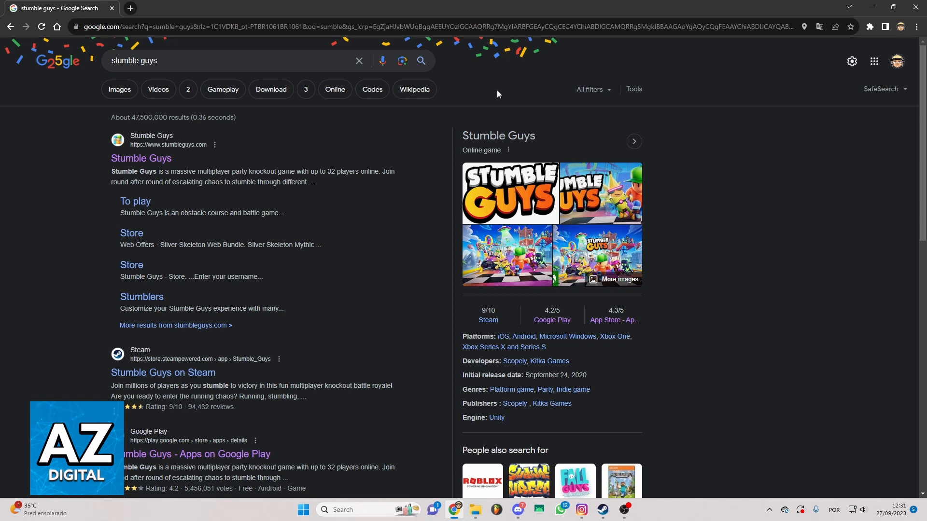
mouse_move(501, 105)
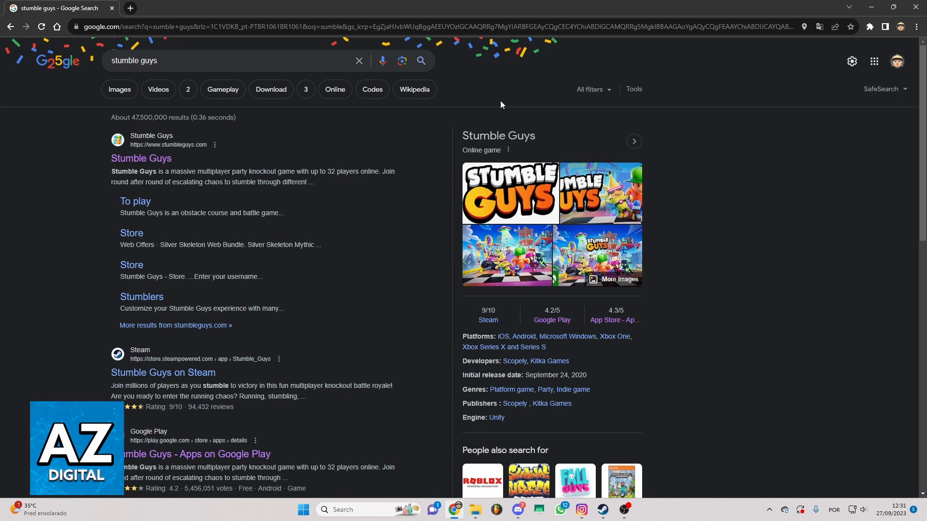
mouse_move(119, 94)
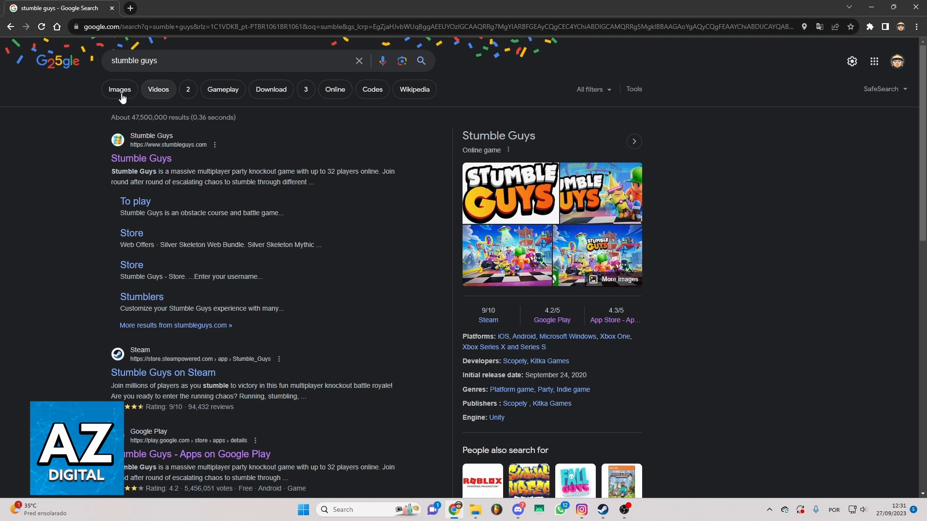
mouse_move(480, 344)
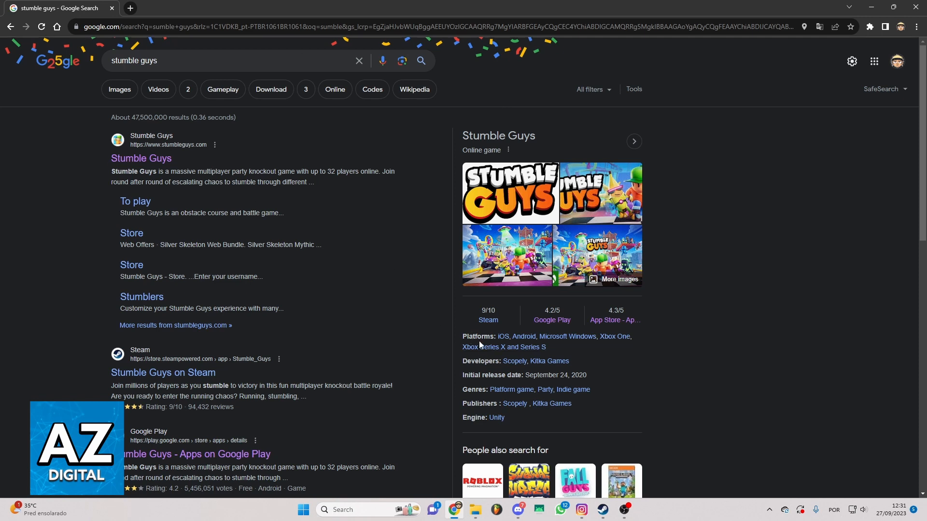
mouse_move(502, 204)
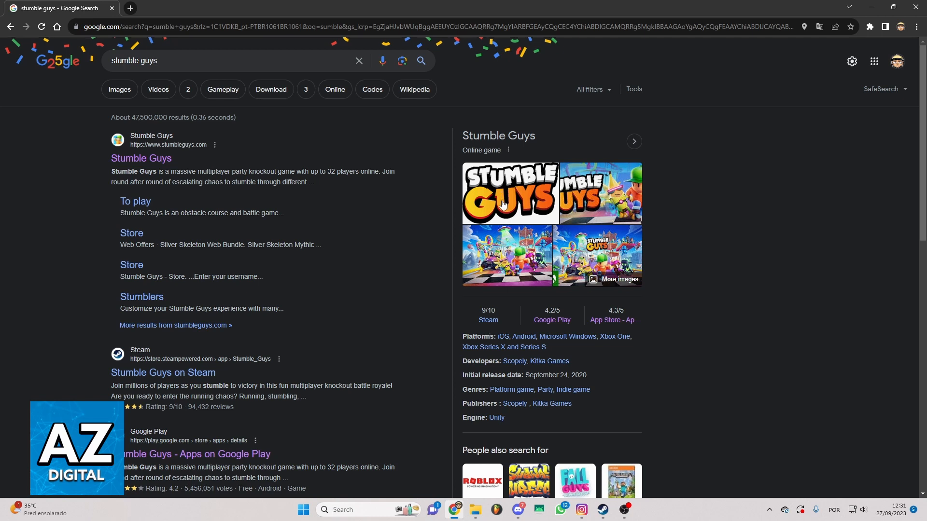
mouse_move(437, 282)
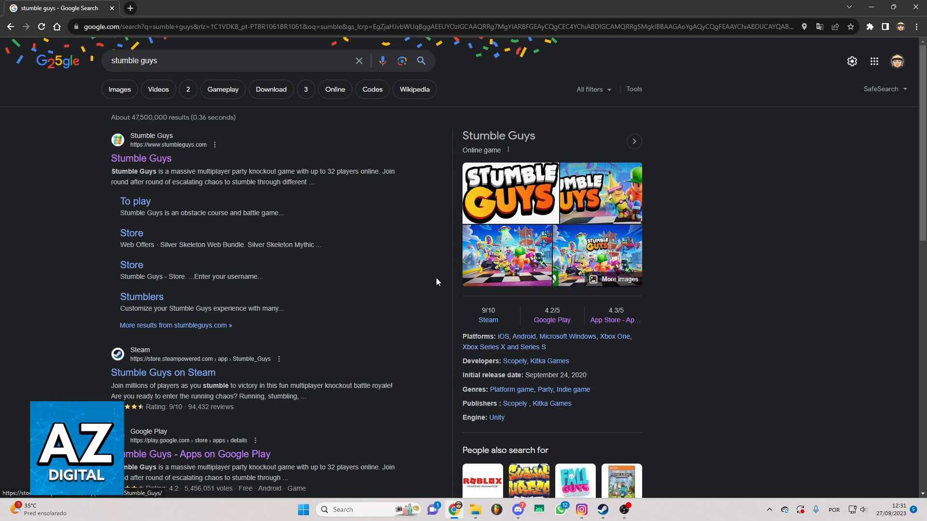
Step: Scroll the 'stumble guys' results and open 'Stumble Guys on the App Store - Apple'
scroll(down, 3)
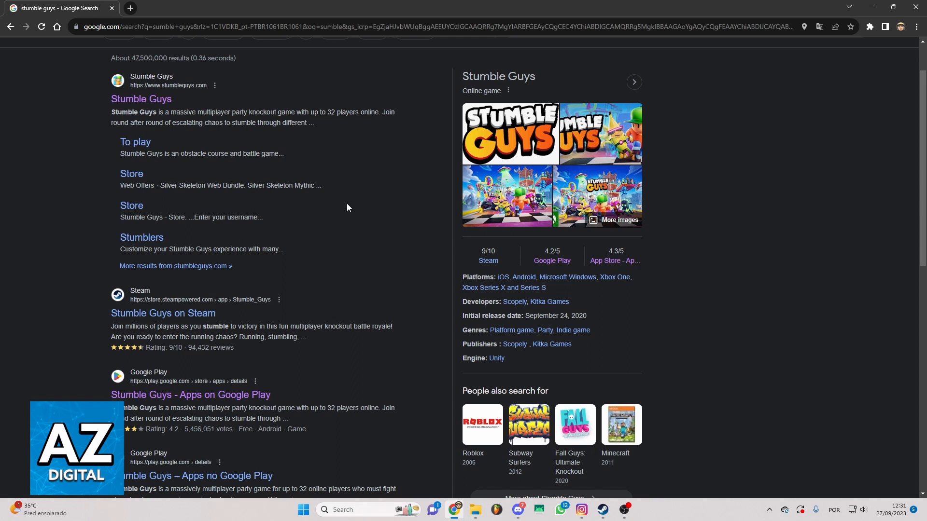
scroll(down, 3)
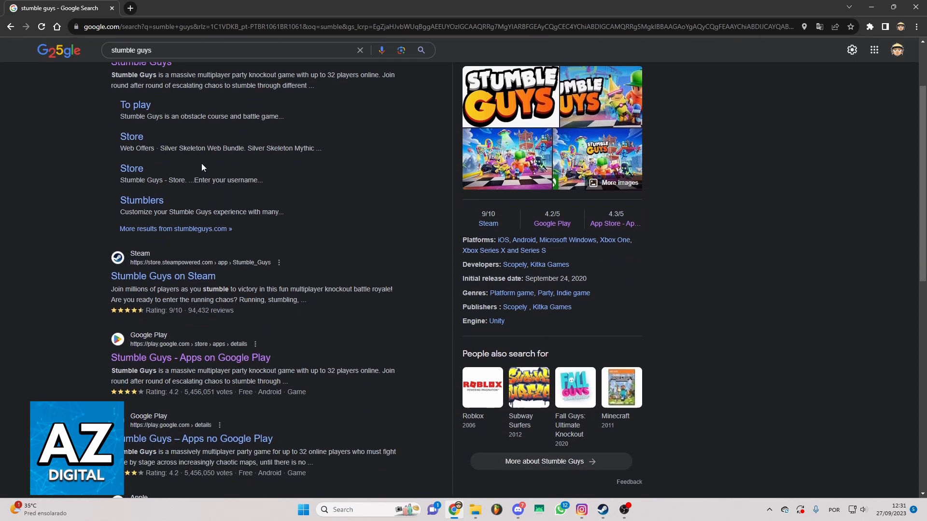
scroll(down, 3)
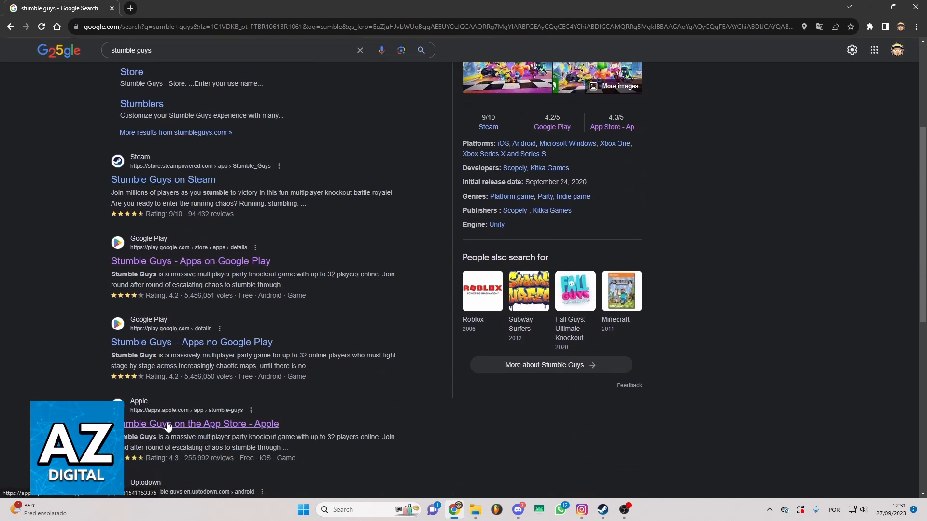
click(195, 424)
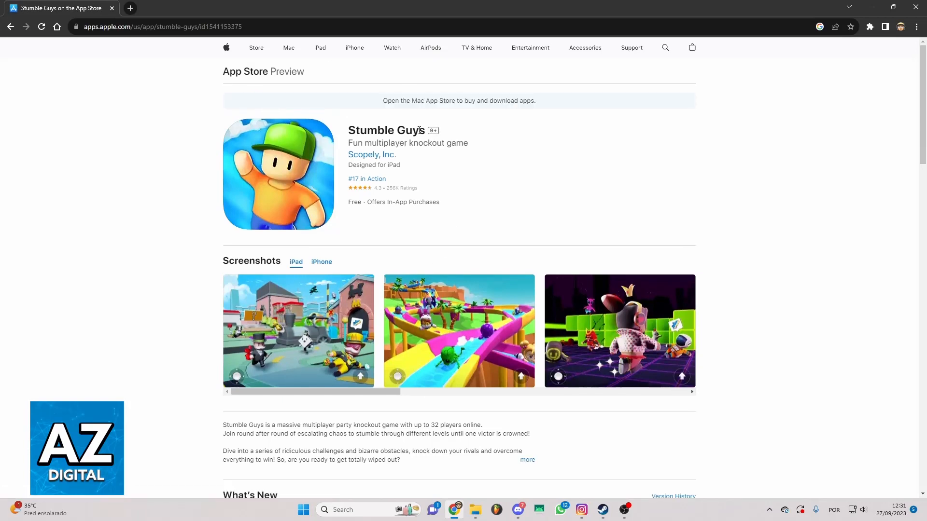
mouse_move(444, 118)
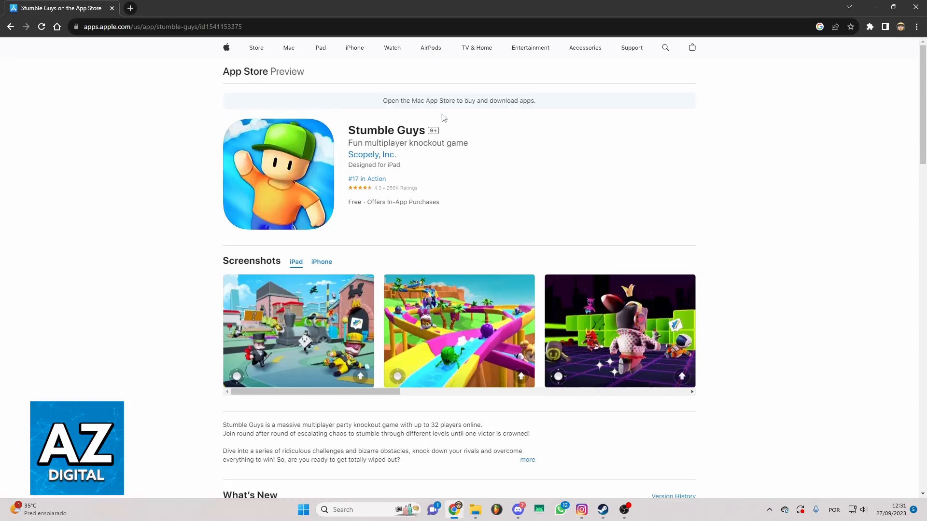
mouse_move(352, 126)
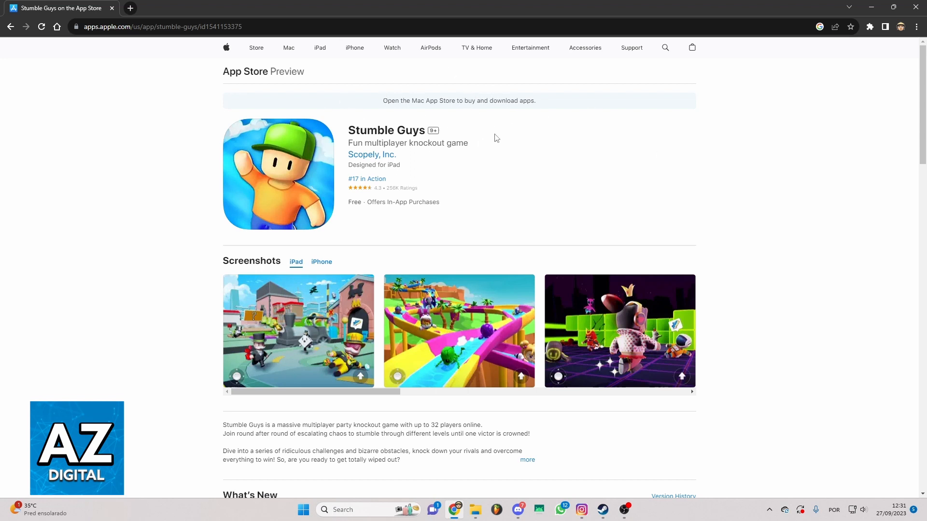
Step: Return from the App Store page and open 'Stumble Guys - Apps on Google Play'
click(10, 27)
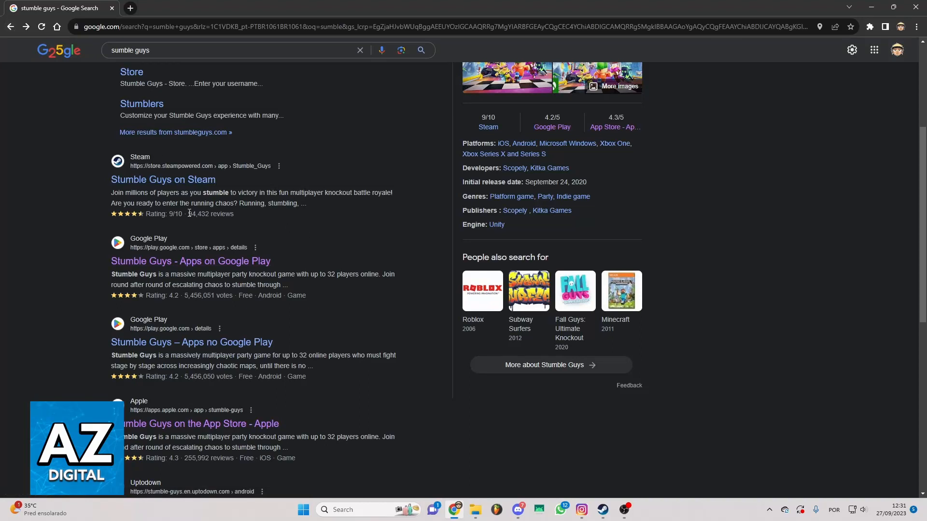
mouse_move(190, 266)
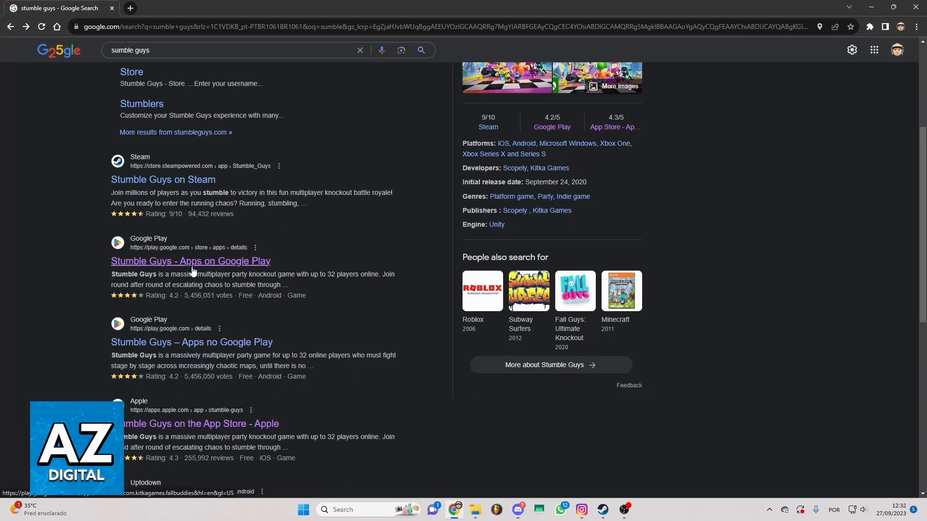
click(190, 261)
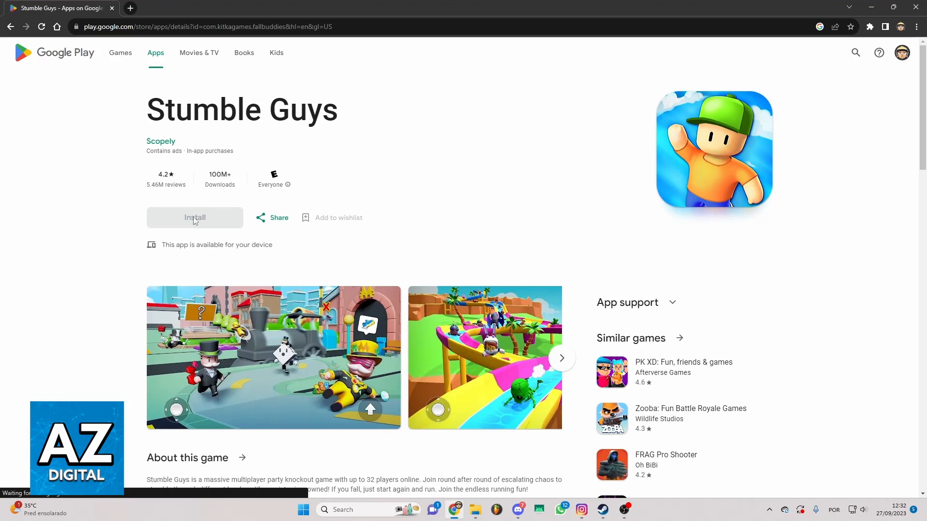
mouse_move(213, 214)
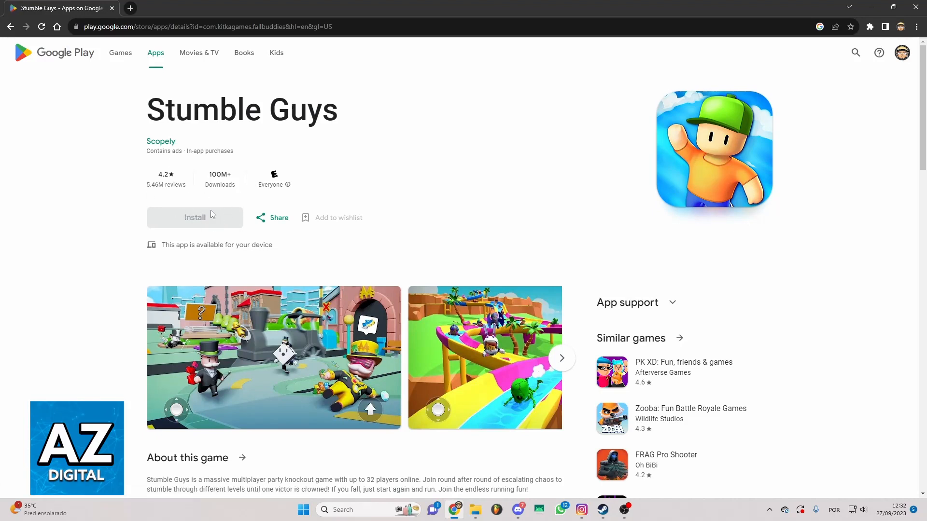
mouse_move(200, 224)
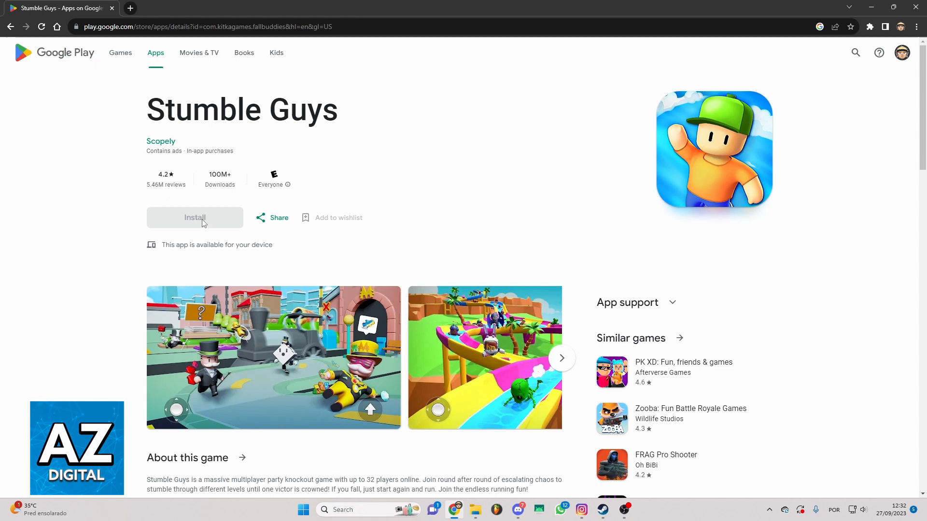
mouse_move(231, 223)
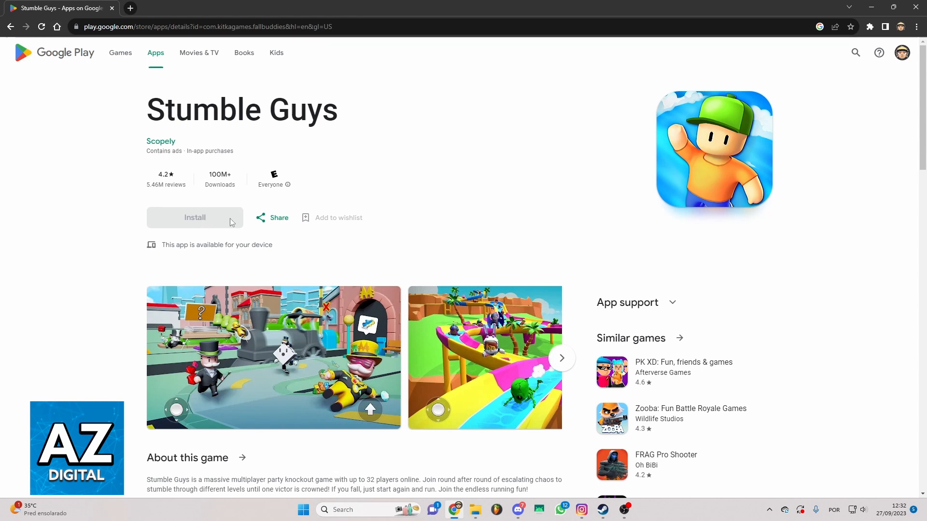
mouse_move(181, 125)
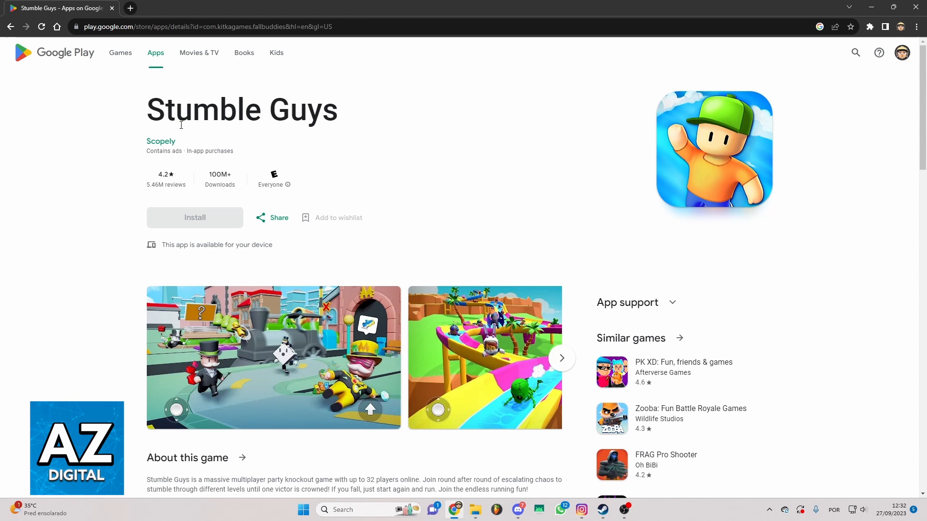
Step: Leave the Stumble Guys Google Play install page and return to the search results
click(10, 26)
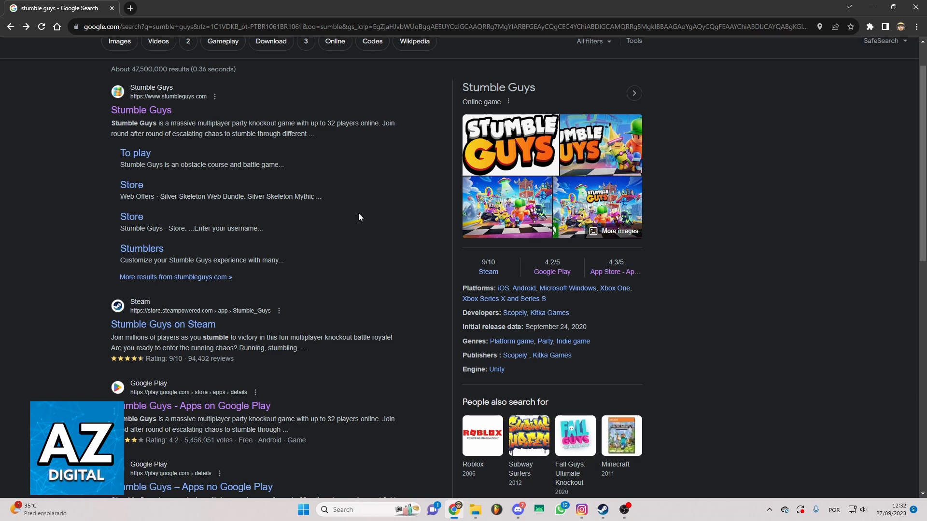
mouse_move(426, 389)
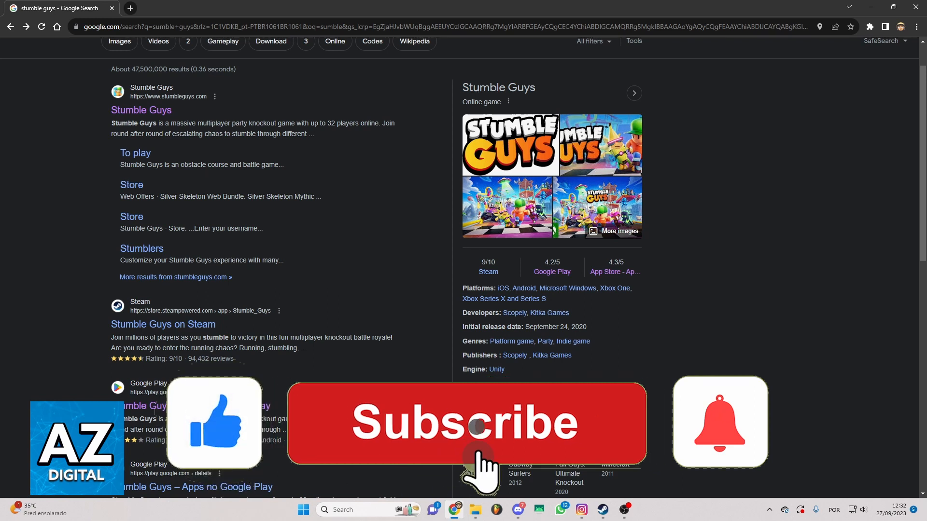
click(465, 424)
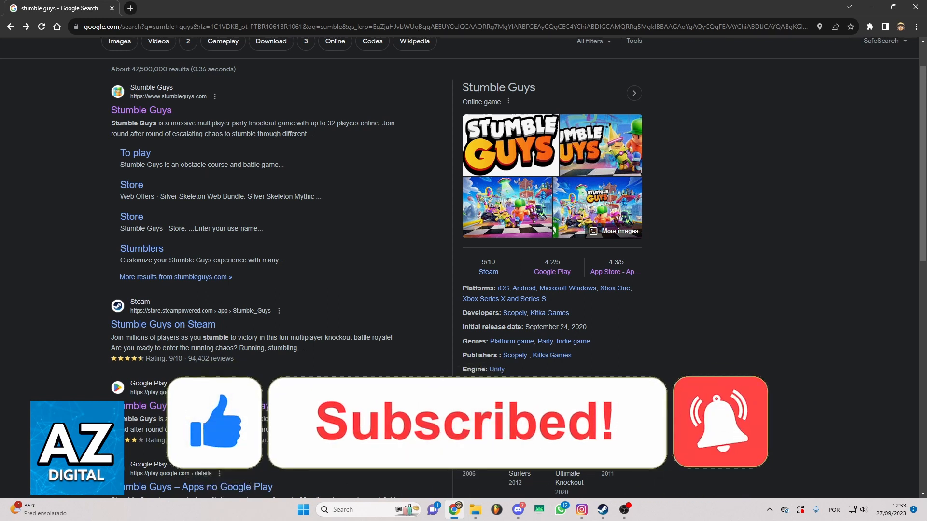